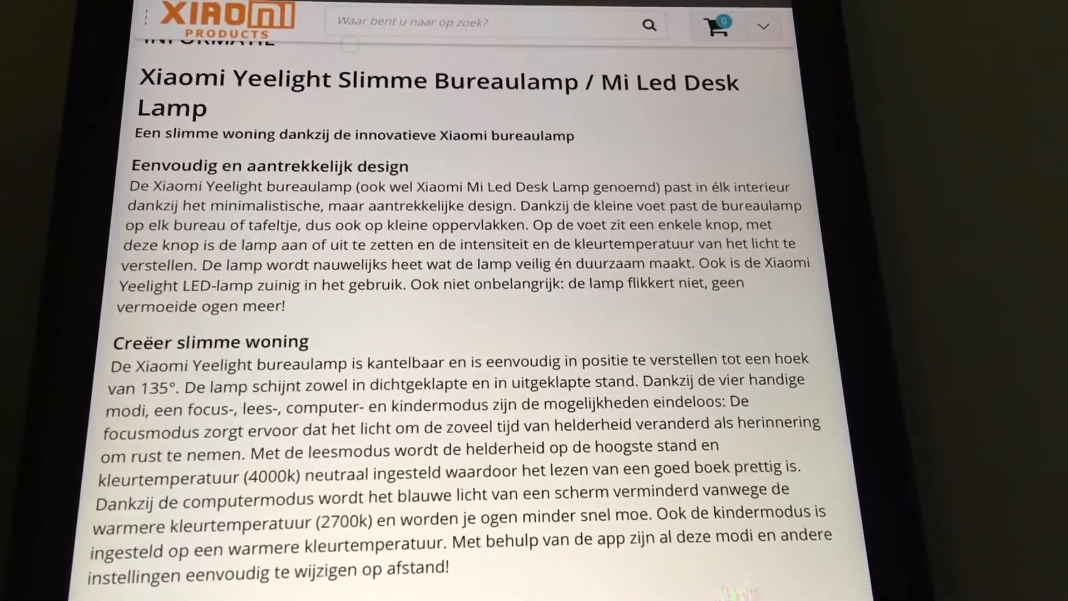
- Scroll down through the Desk lamp control page past the lighting modes and focus-mode timer
{"action": "scroll", "scroll_direction": "down", "scroll_amount": 3}
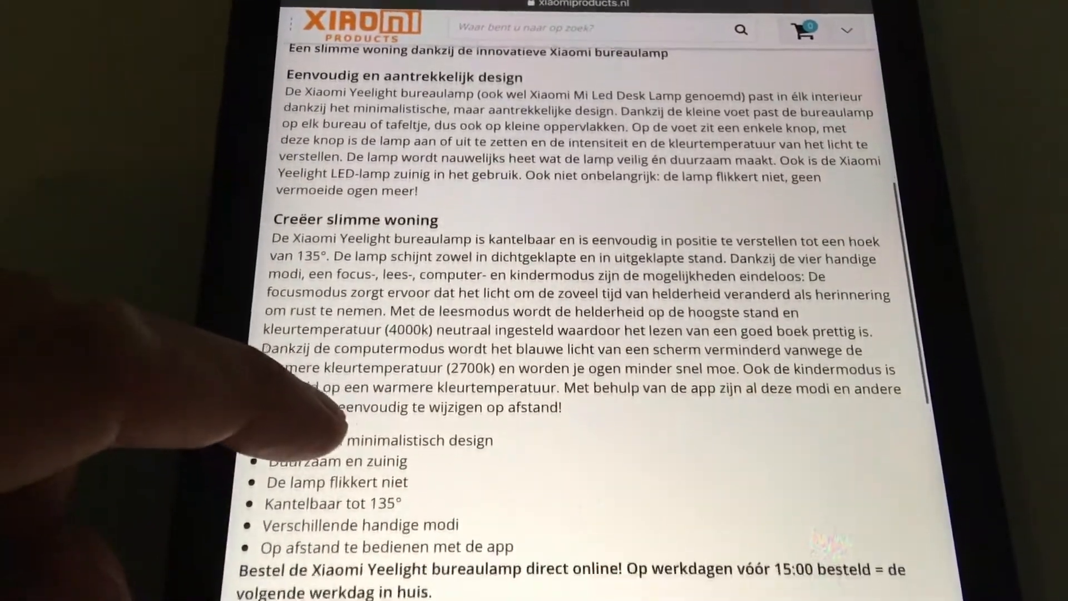
{"action": "scroll", "scroll_direction": "down", "scroll_amount": 3}
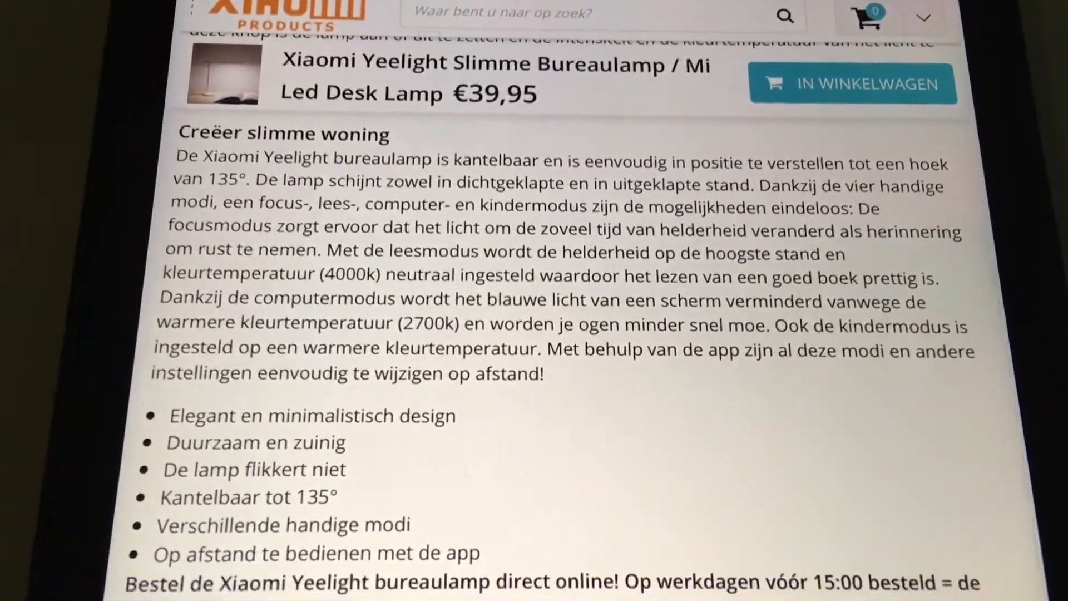
{"action": "scroll", "scroll_direction": "down", "scroll_amount": 3}
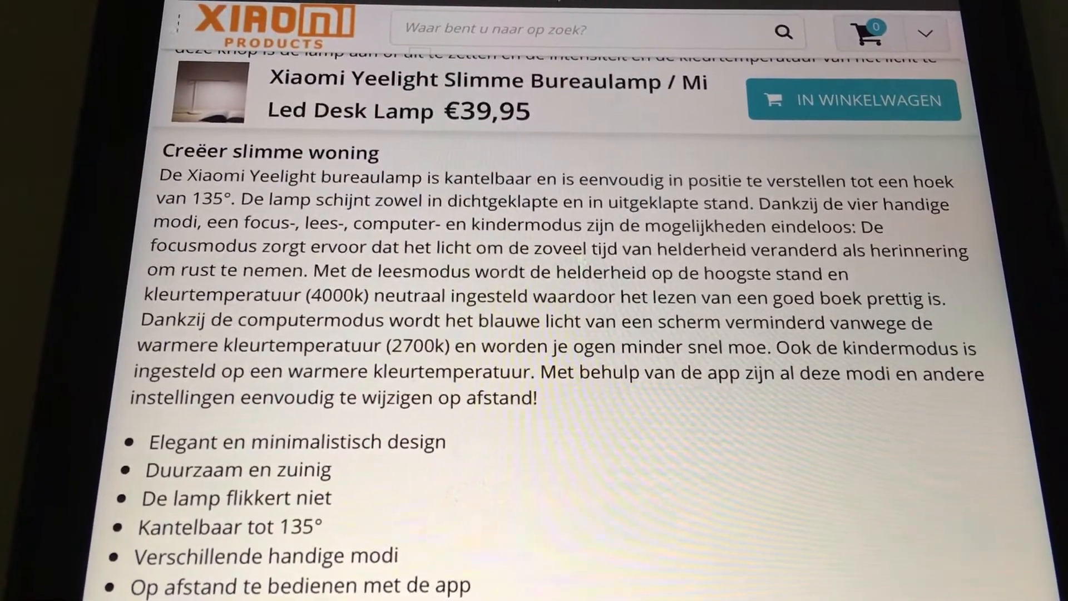
{"action": "scroll", "scroll_direction": "down", "scroll_amount": 3}
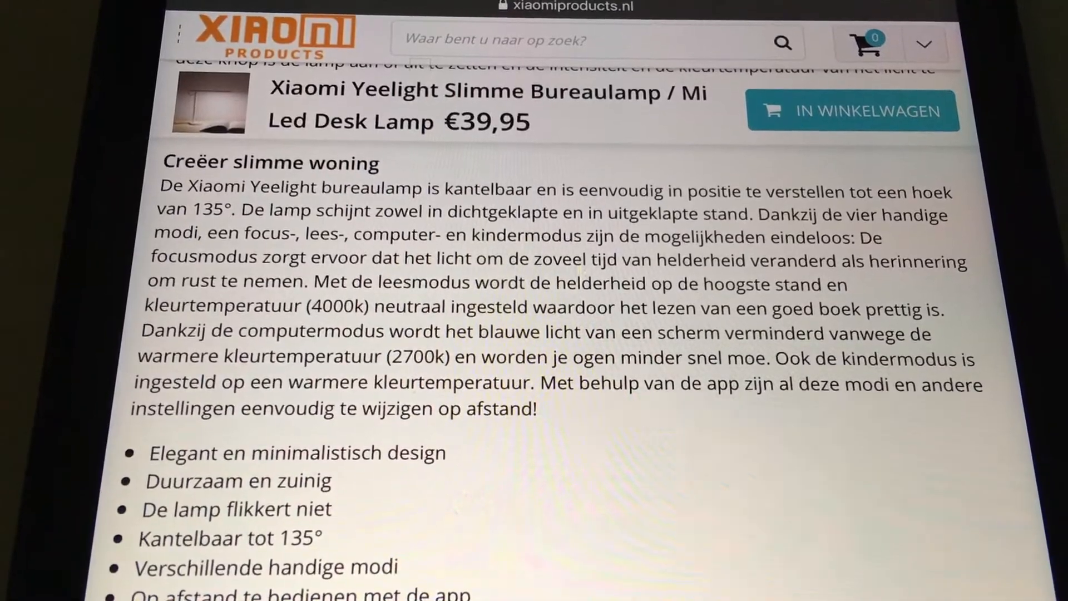
{"action": "scroll", "scroll_direction": "down", "scroll_amount": 3}
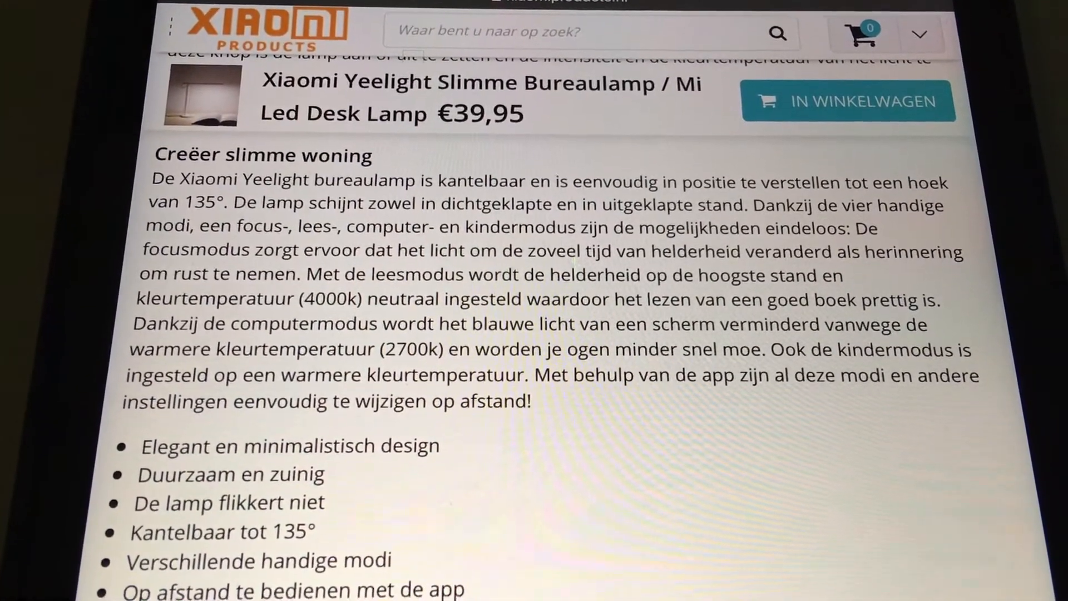
{"action": "scroll", "scroll_direction": "down", "scroll_amount": 3}
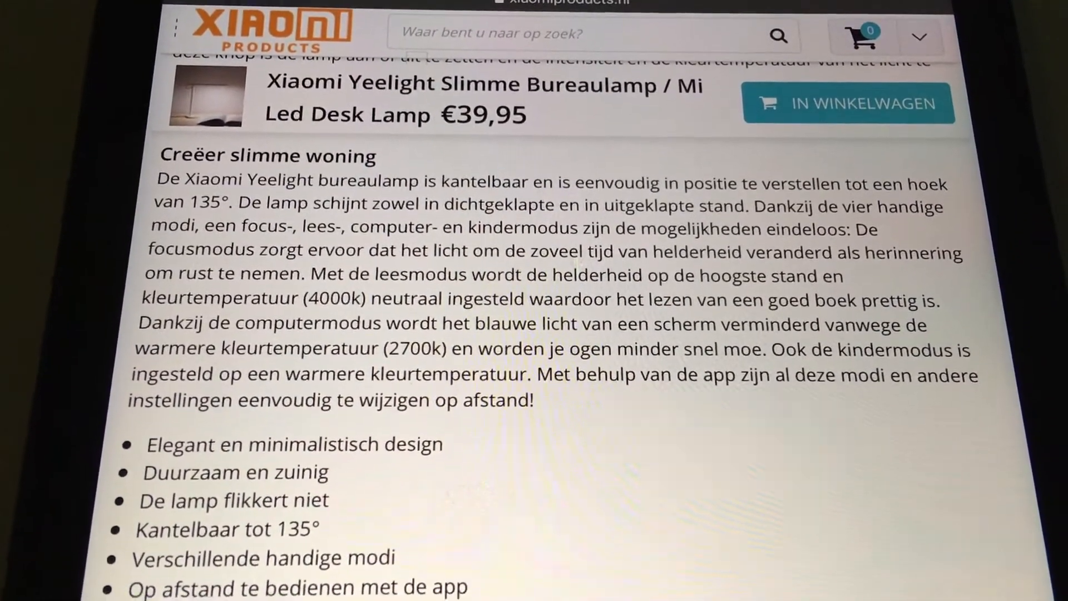
{"action": "scroll", "scroll_direction": "down", "scroll_amount": 3}
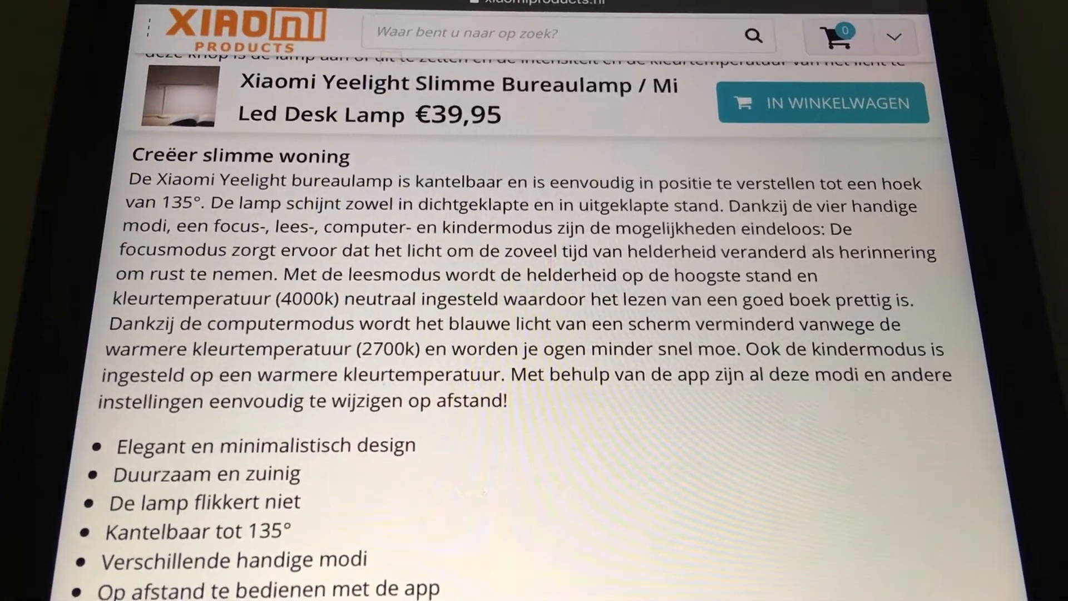
{"action": "scroll", "scroll_direction": "down", "scroll_amount": 3}
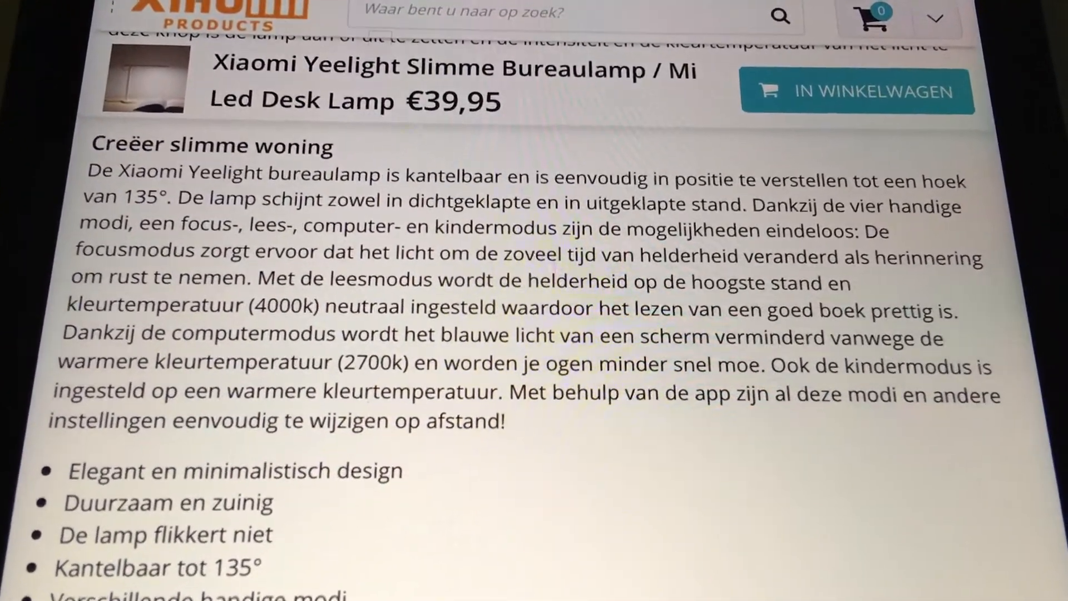
{"action": "scroll", "scroll_direction": "down", "scroll_amount": 3}
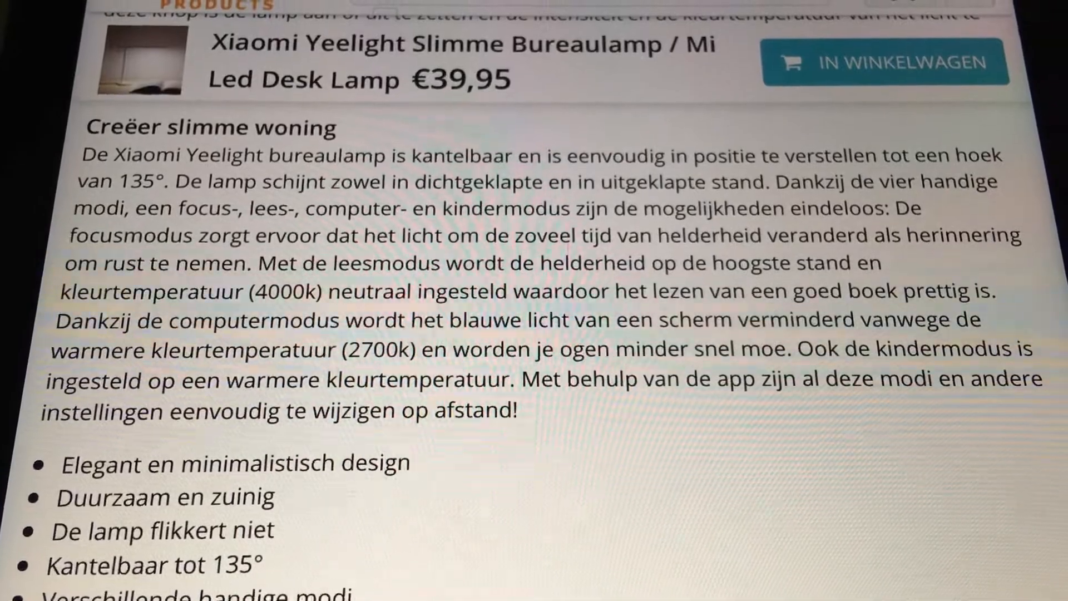
{"action": "scroll", "scroll_direction": "down", "scroll_amount": 3}
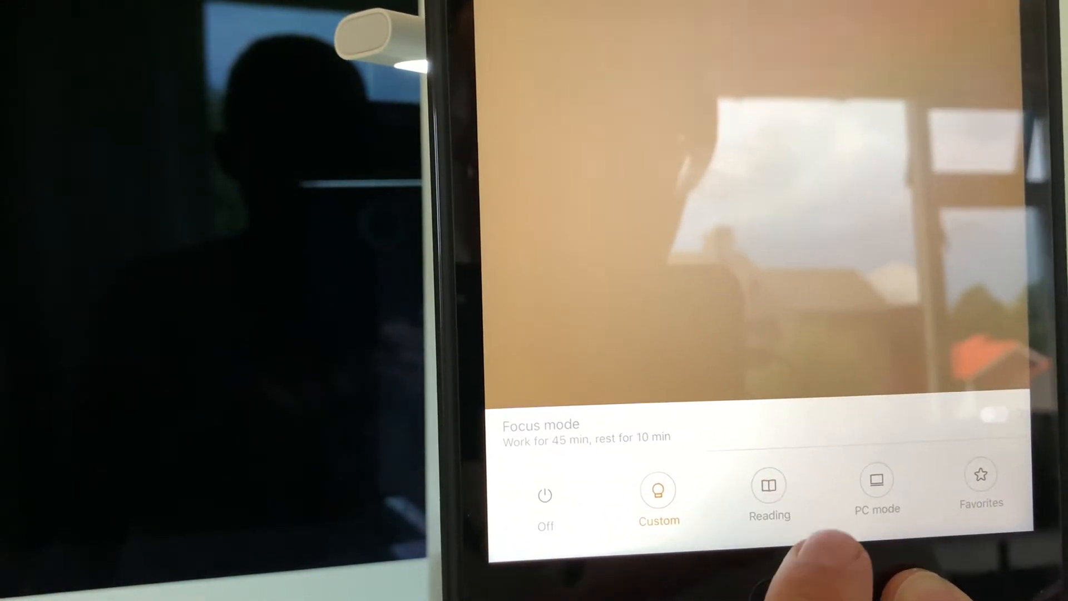
- Show the Favorites scene list with Night Reading and Concentration
{"action": "left_click", "coordinate": [769, 493]}
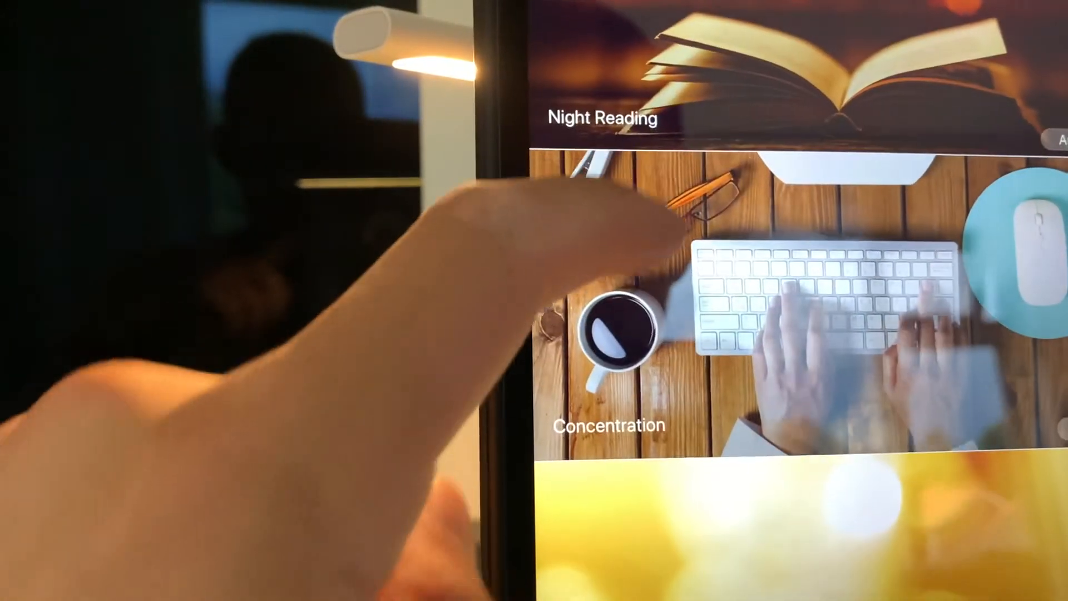
- Scroll the scene list down past PC mode before returning to the lamp page
{"action": "scroll", "scroll_direction": "down", "scroll_amount": 3}
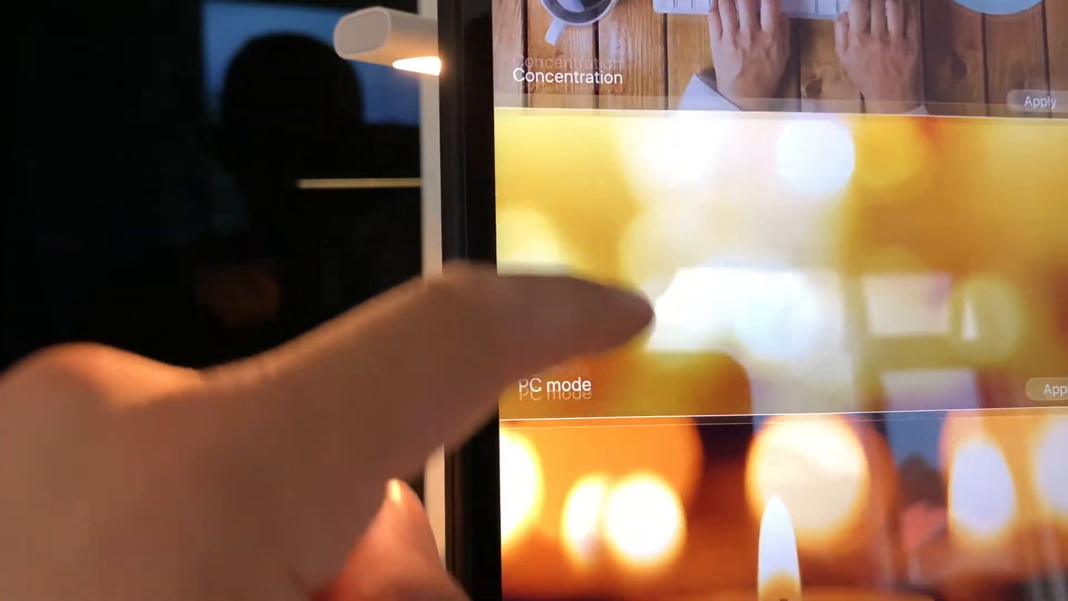
{"action": "scroll", "scroll_direction": "down", "scroll_amount": 3}
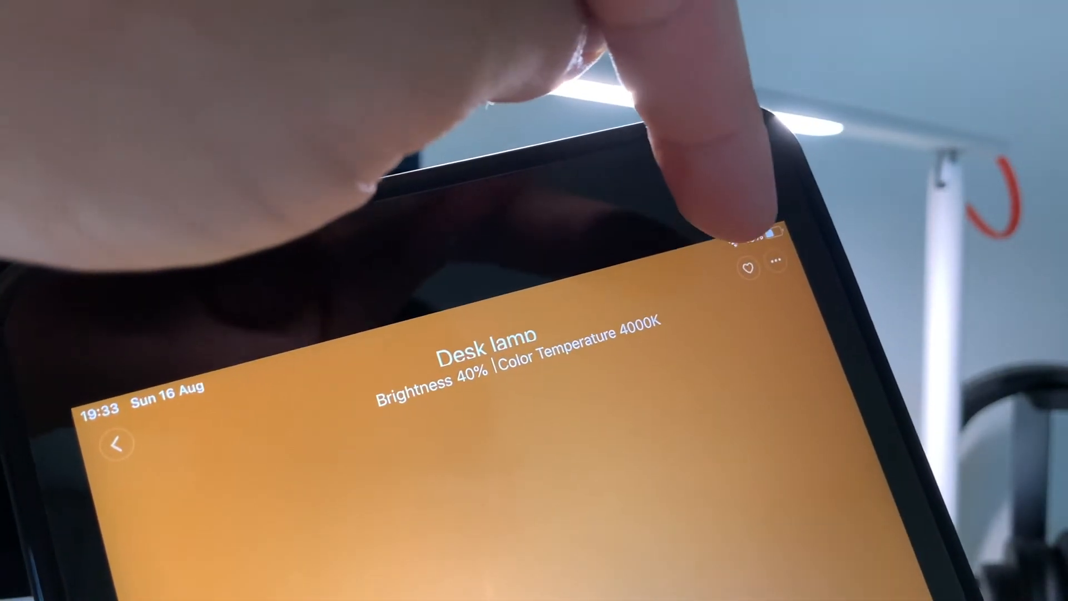
- Add the current 40% brightness, 4000K setting to Favorites via the heart icon
{"action": "left_click", "coordinate": [746, 268]}
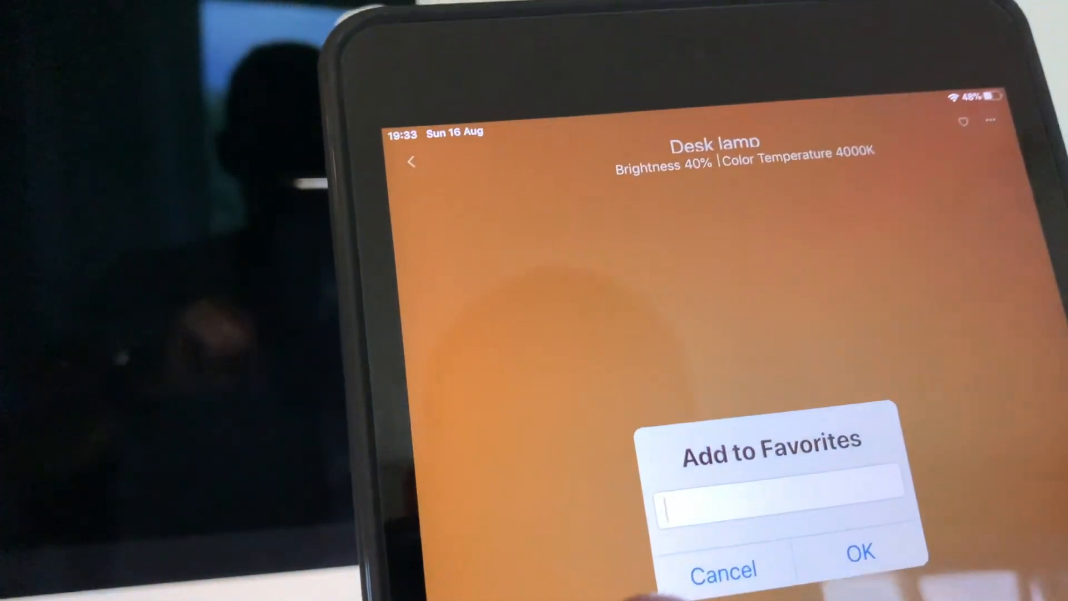